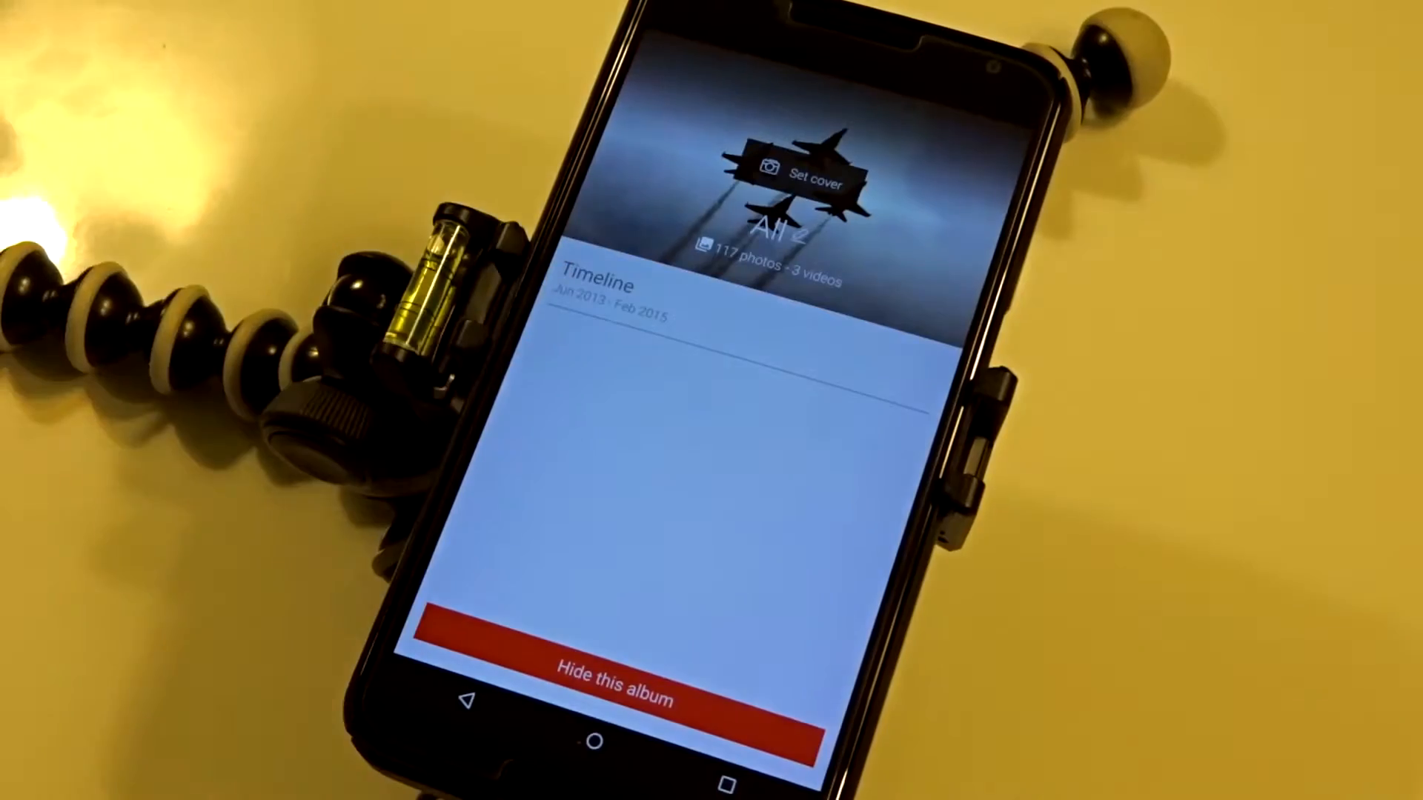
- Choose Set cover for the All album and browse the cover picture grid
left_click(802, 171)
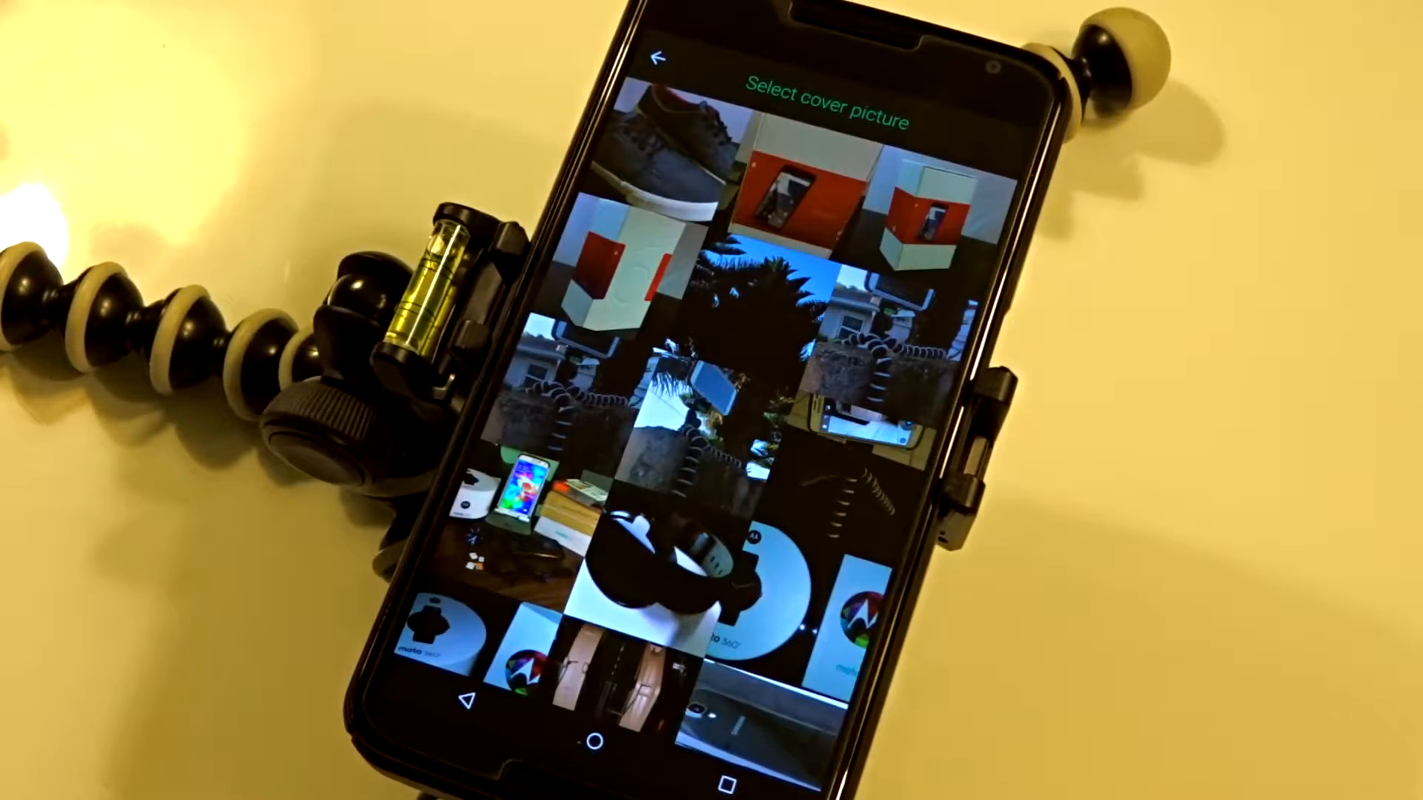
scroll("down", 3)
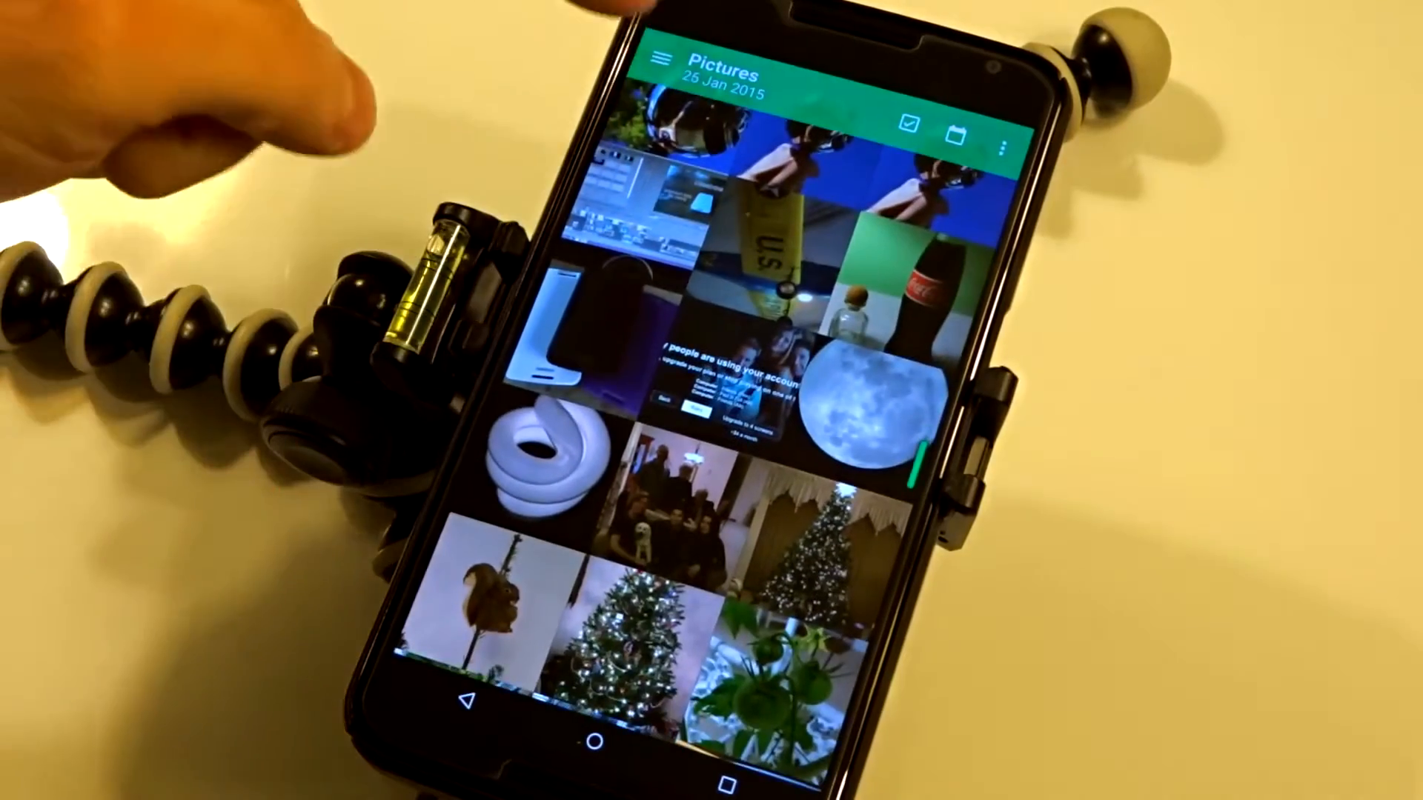
- Scroll through the Pictures album's 25 Jan 2015 photo grid
scroll("up", 3)
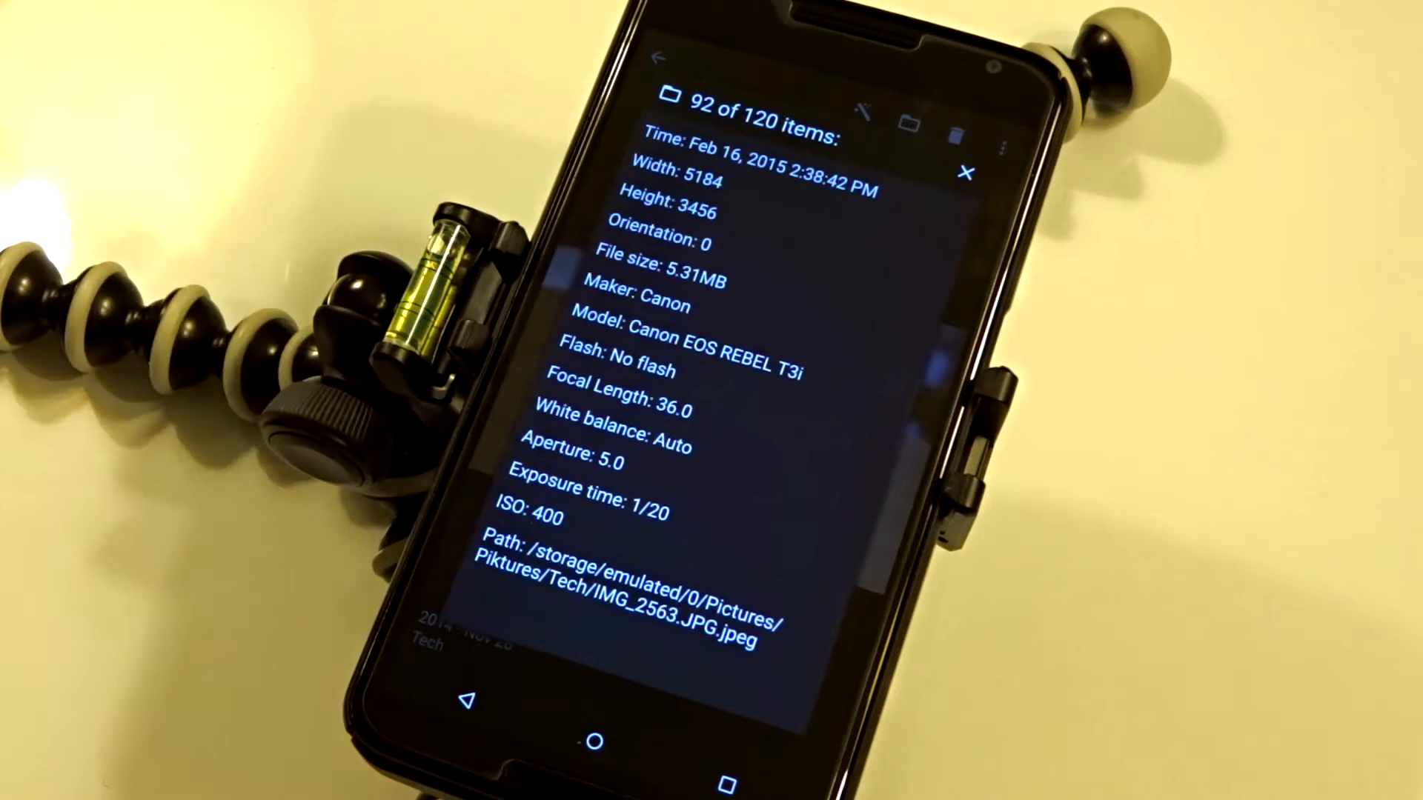
- Show the photo's Details: Canon EOS REBEL T3i, Feb 16 2015, 5184×3456
left_click(965, 172)
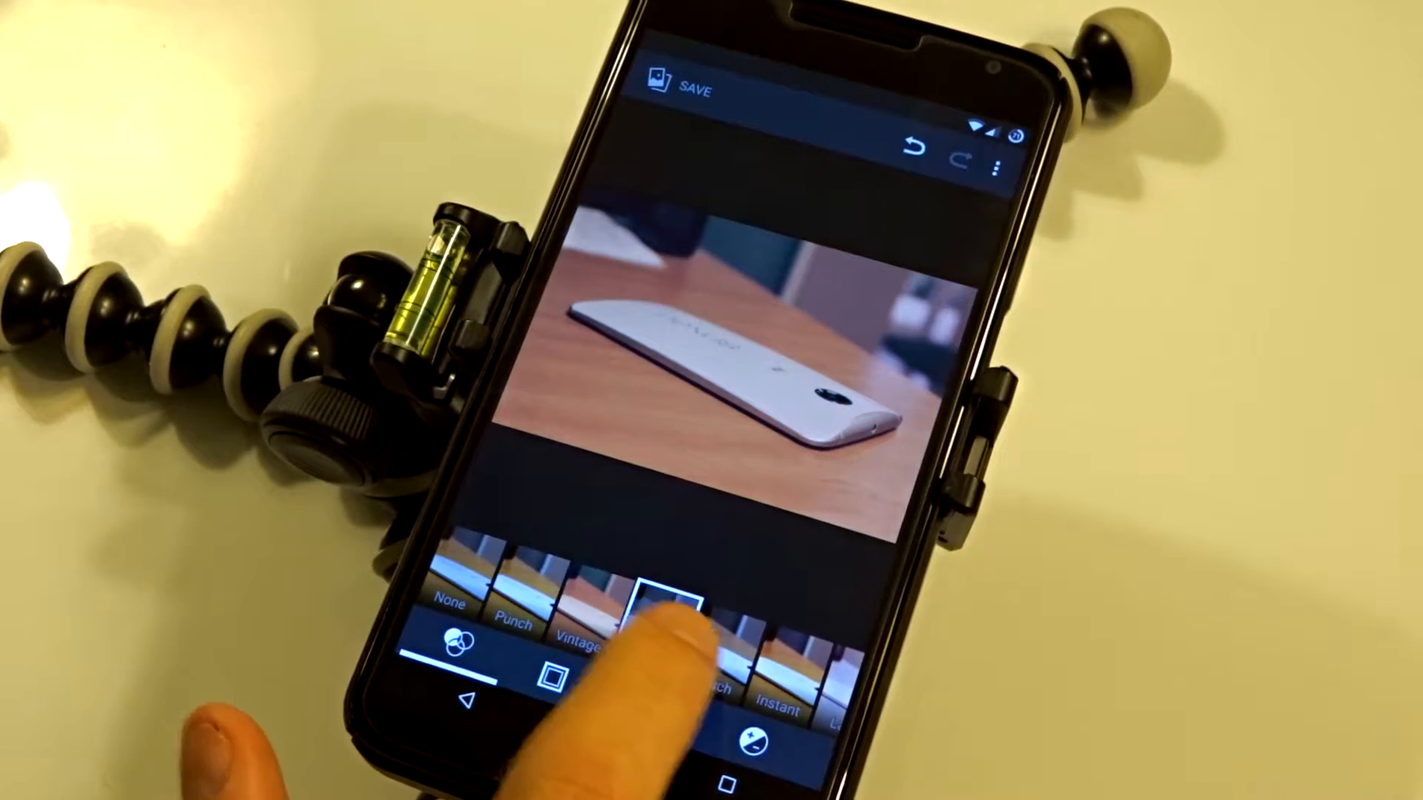
- Swipe the filter strip to reveal presets like Punch, Vintage and Instant
scroll("left", 3)
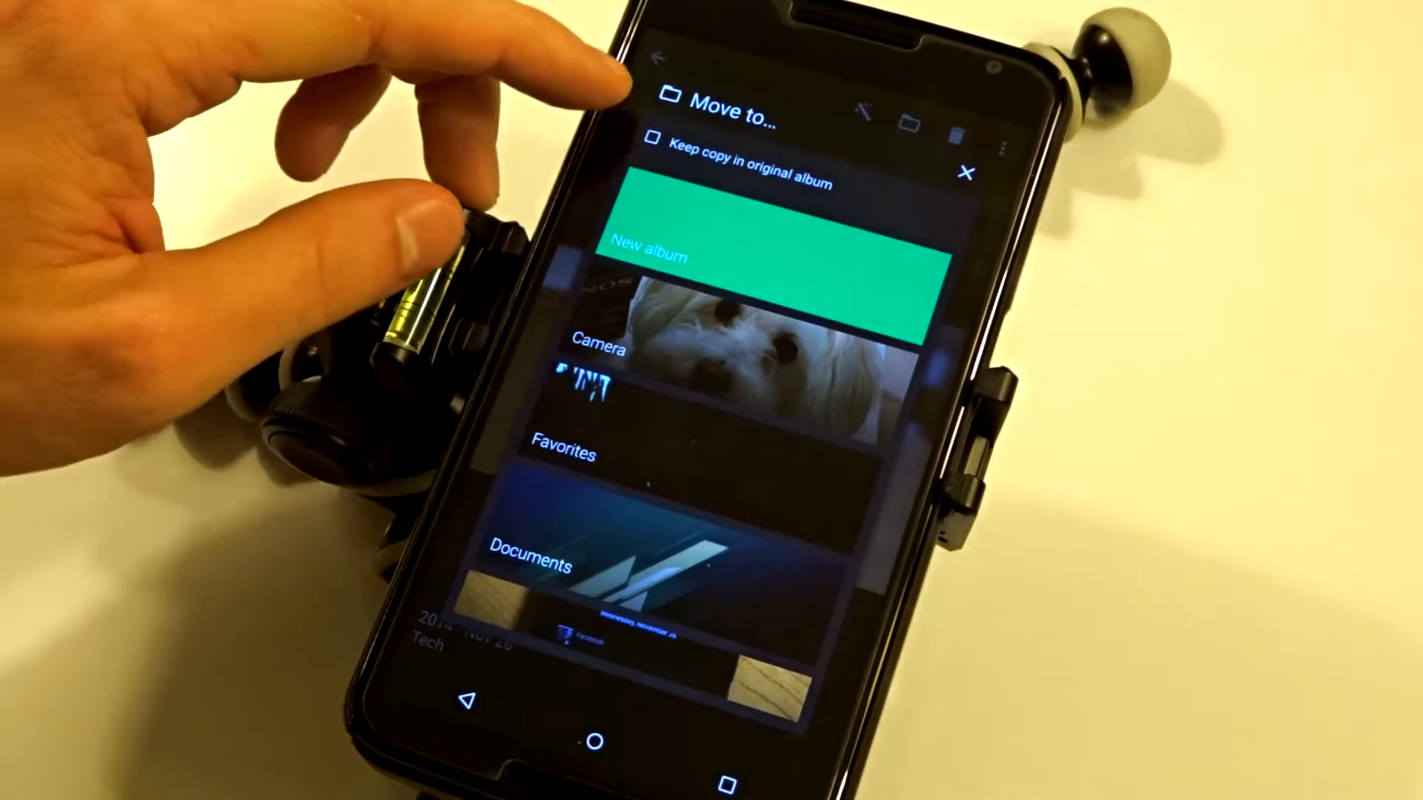
- Switch the Pictures album to calendar view showing November and October 2014
left_click(652, 139)
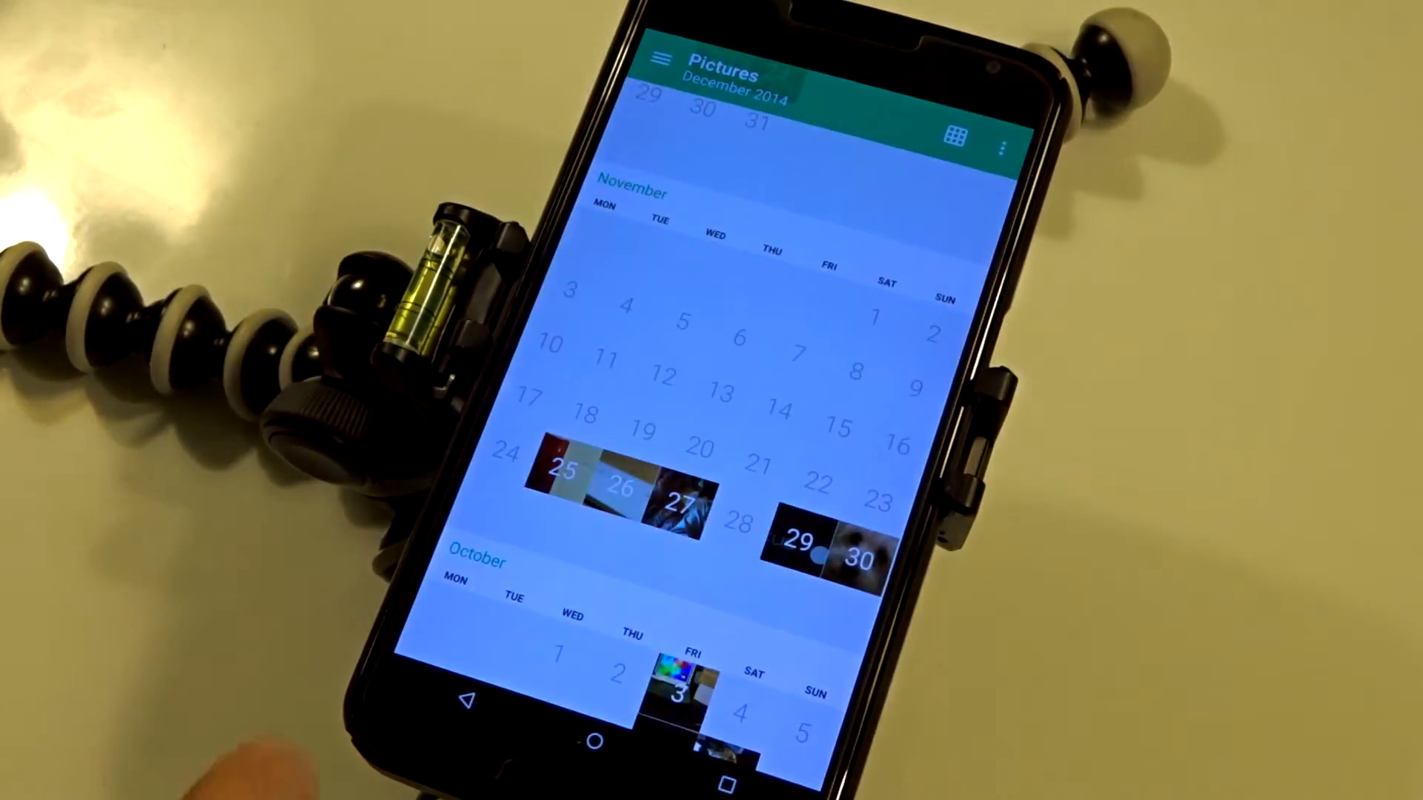
- Show the My Nexus 6 drawer listing Favorites, Documents, Tech, Auto, SCR and piktures app
left_click(953, 140)
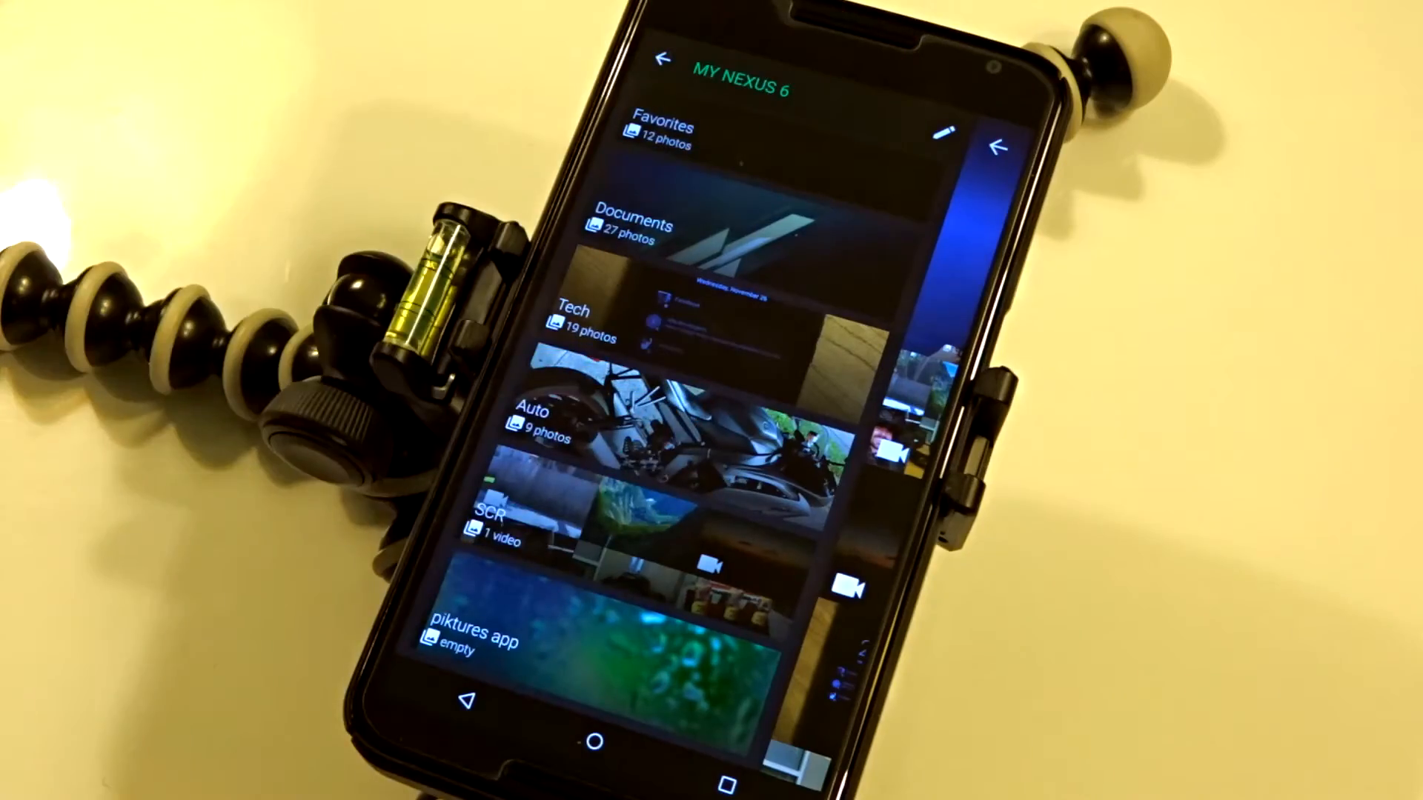
- Enter Manage albums mode with hide and delete toggles for Camera, Pictures, Documents and Auto
left_click(944, 135)
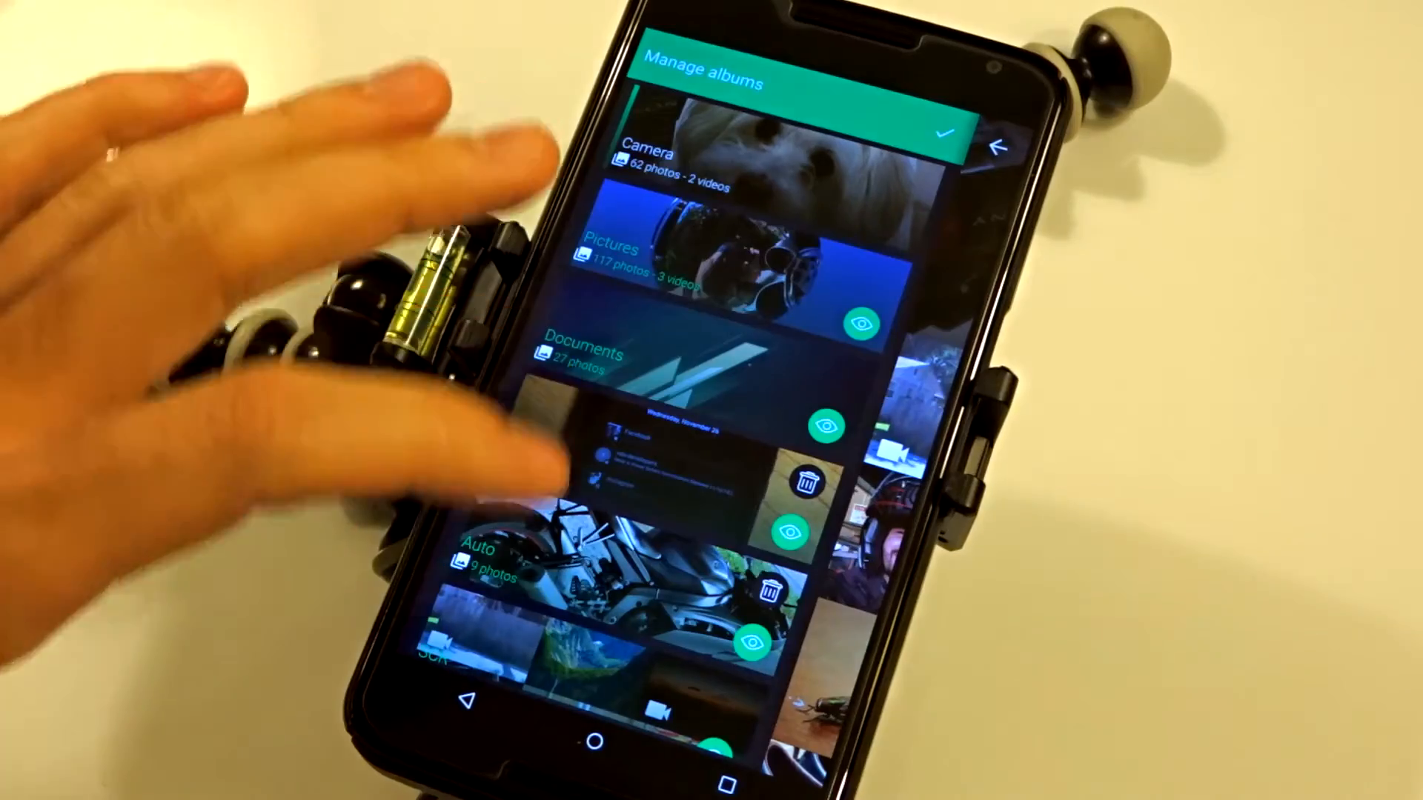
scroll("down", 3)
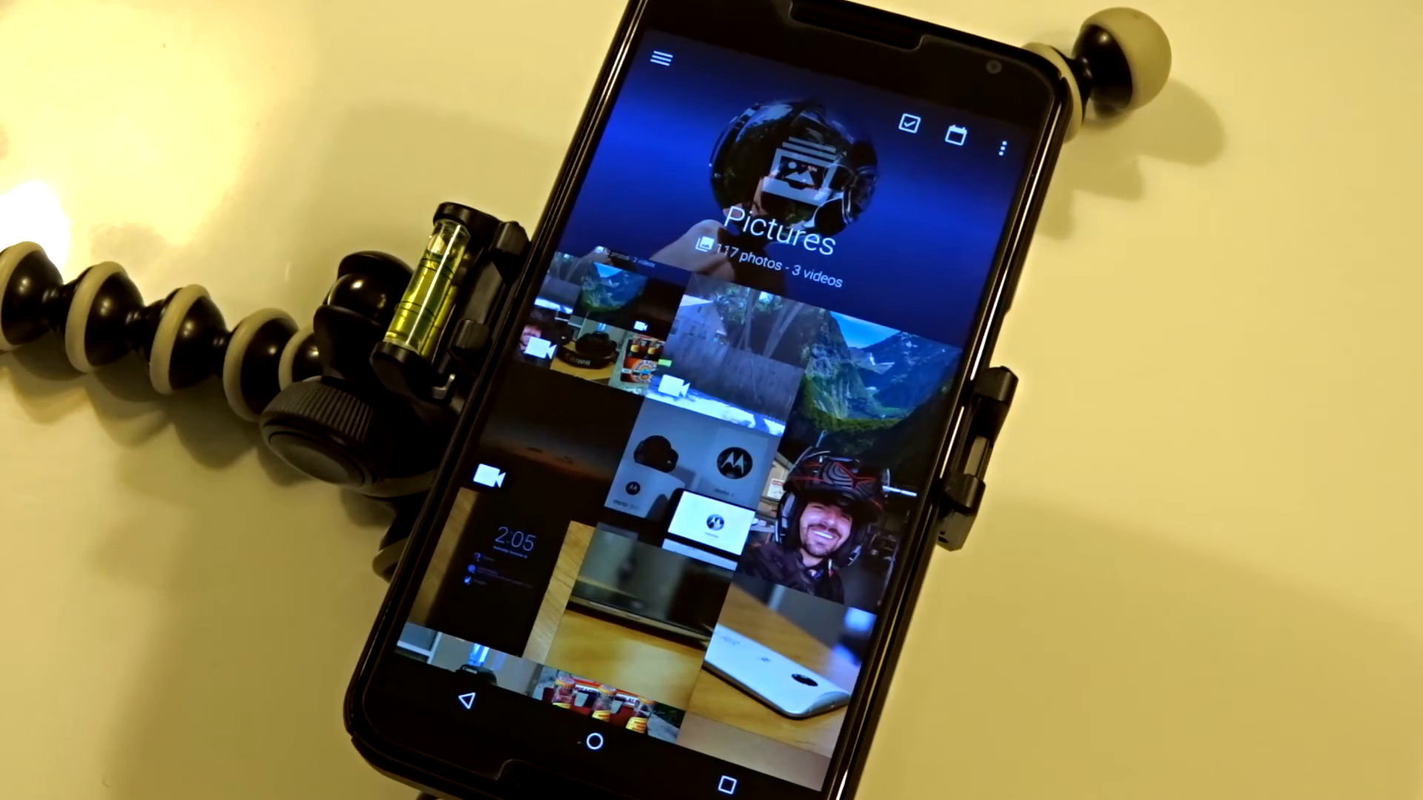
- Scroll the Pictures grid past its header to the 16 Feb 2015 photos
scroll("up", 3)
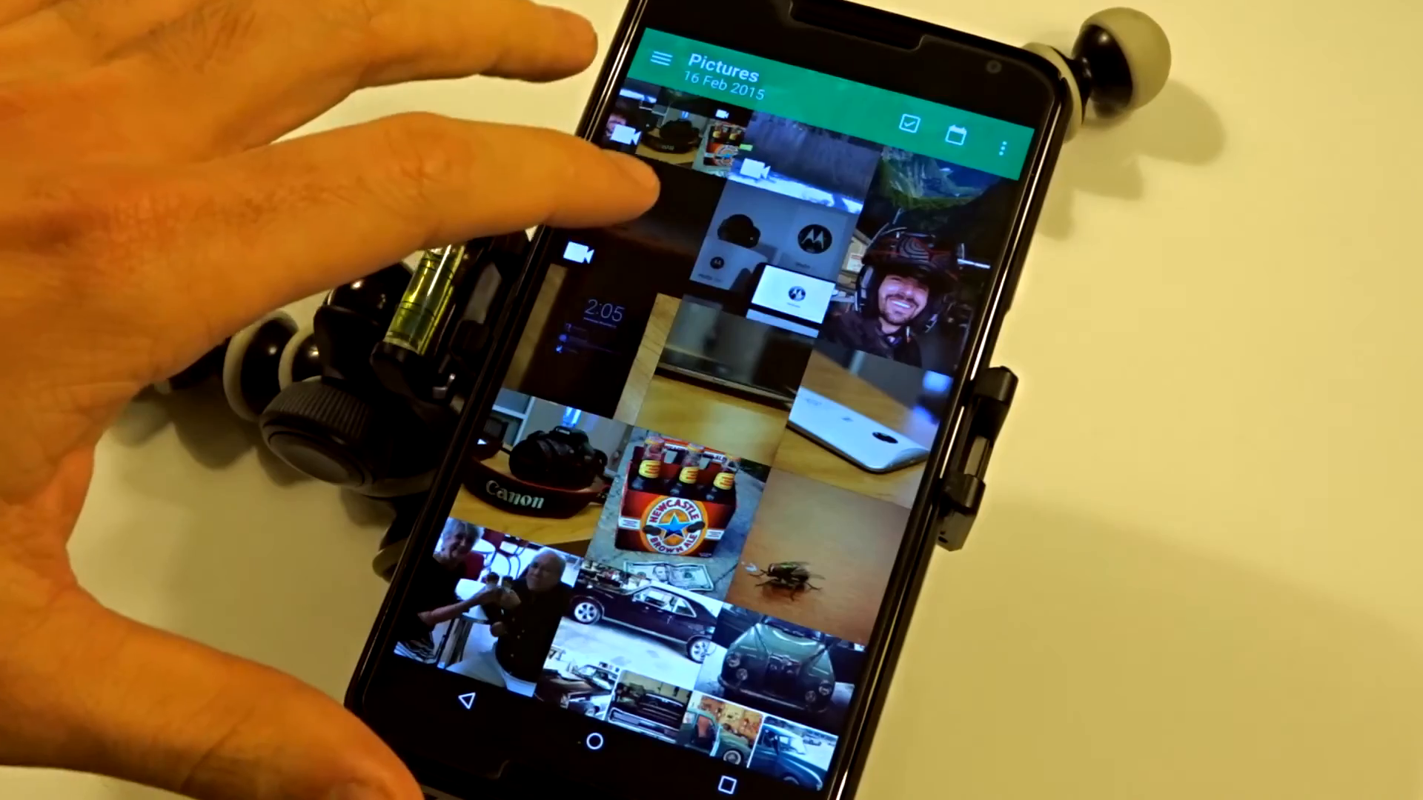